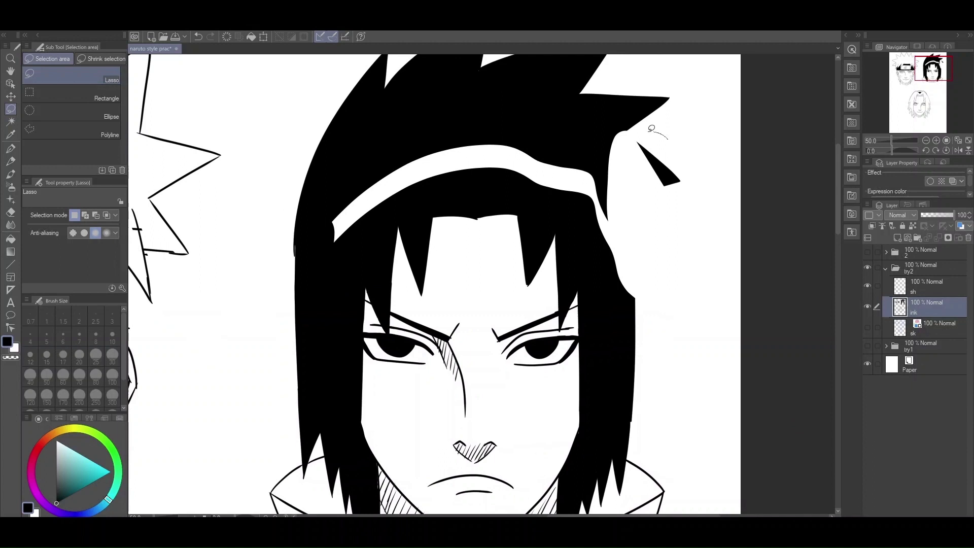
- Ink dense diagonal hatching along Sasuke's collar edge above two vertical neck lines
left_click(11, 148)
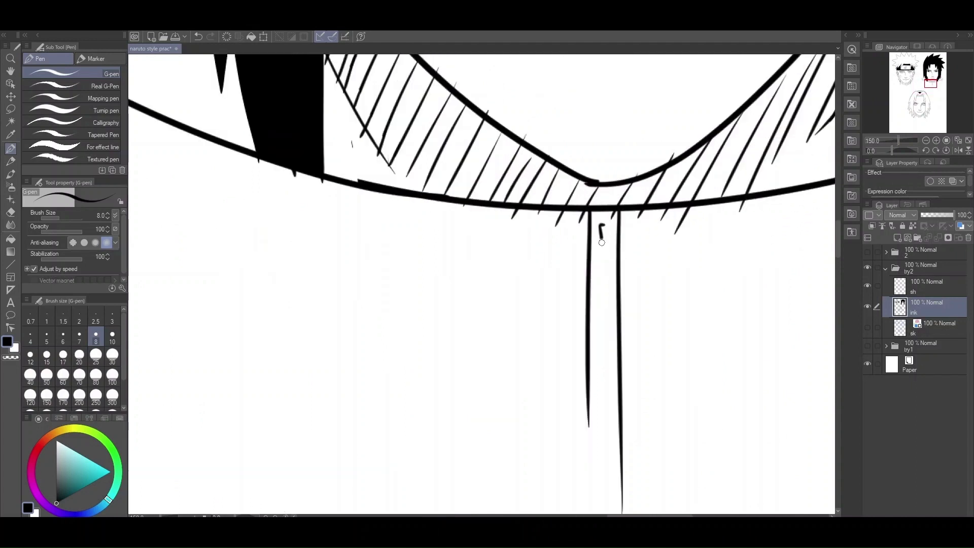
- Ink a small rectangular zipper pull between the two vertical collar lines with the G-pen
left_click_drag(599, 224, 606, 261)
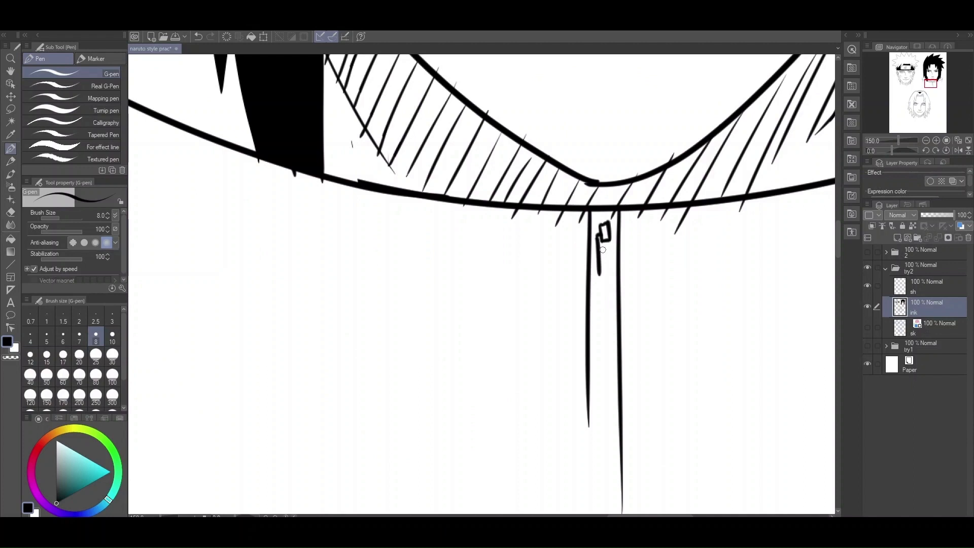
left_click_drag(606, 246, 603, 274)
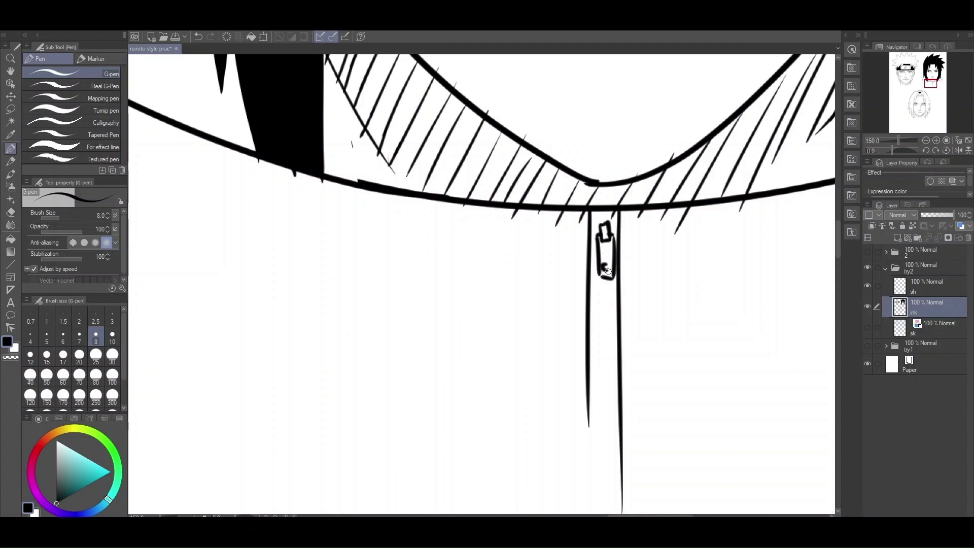
left_click_drag(600, 258, 612, 271)
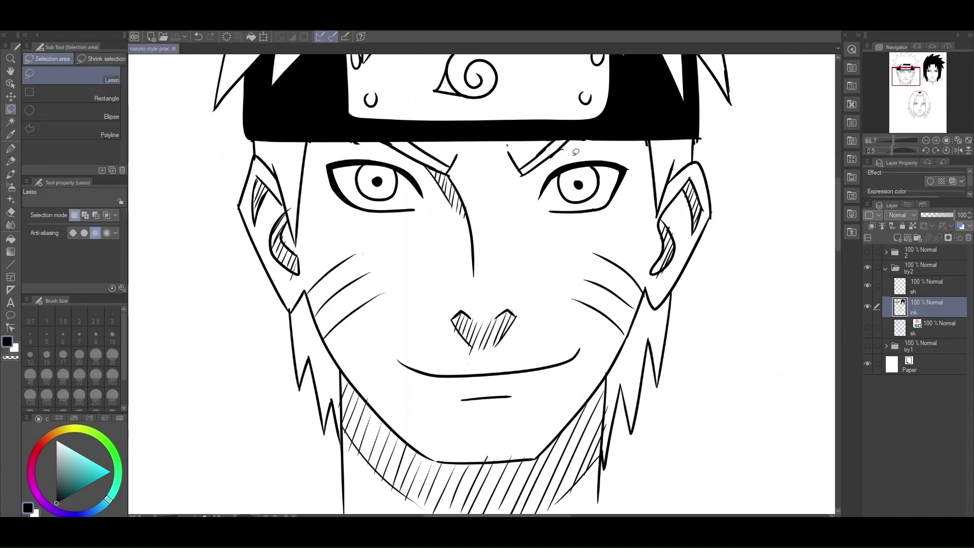
- Lasso-select Naruto's right eye, then scale and reposition it and confirm with OK
left_click_drag(565, 152, 603, 205)
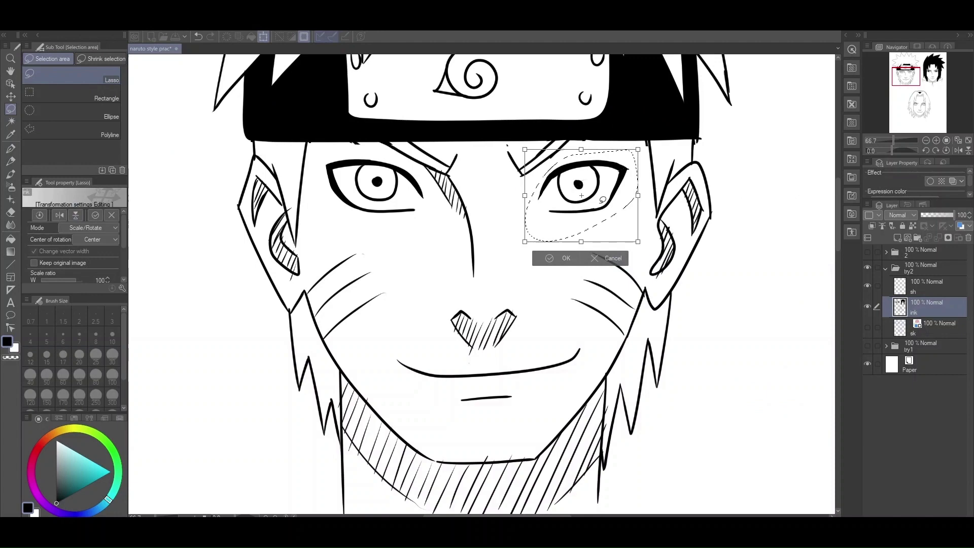
left_click(565, 258)
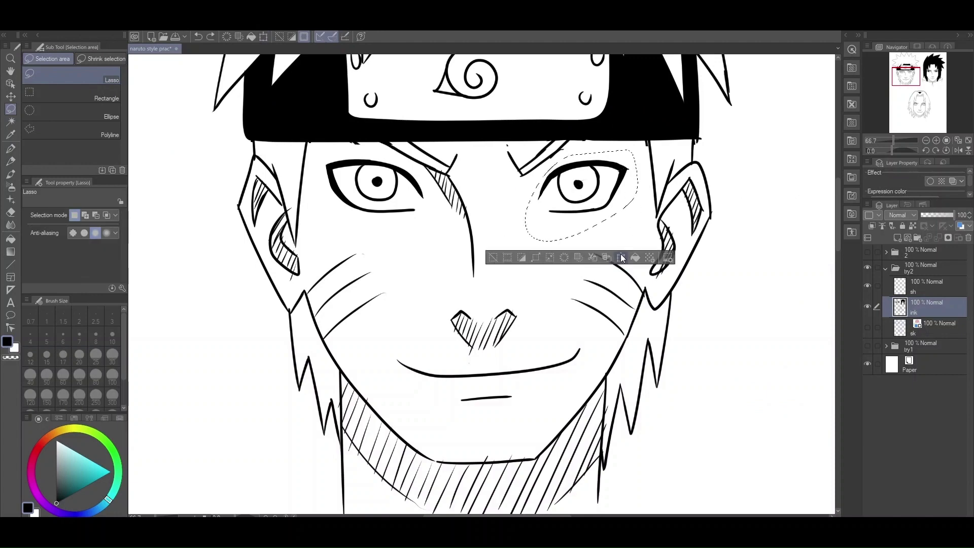
left_click(621, 257)
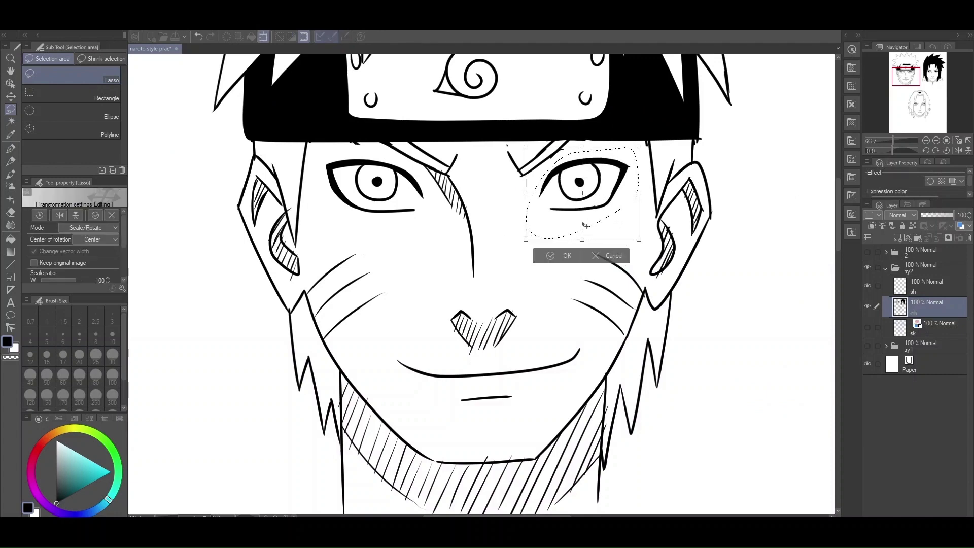
left_click(557, 255)
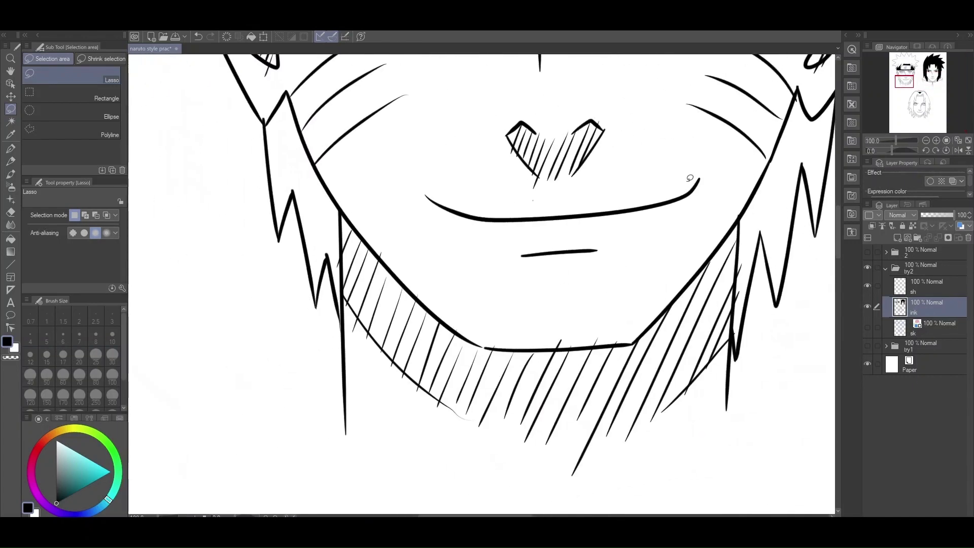
- Replace Naruto's old smile with a new curved mouth and a short lower-lip stroke
left_click_drag(690, 178, 395, 214)
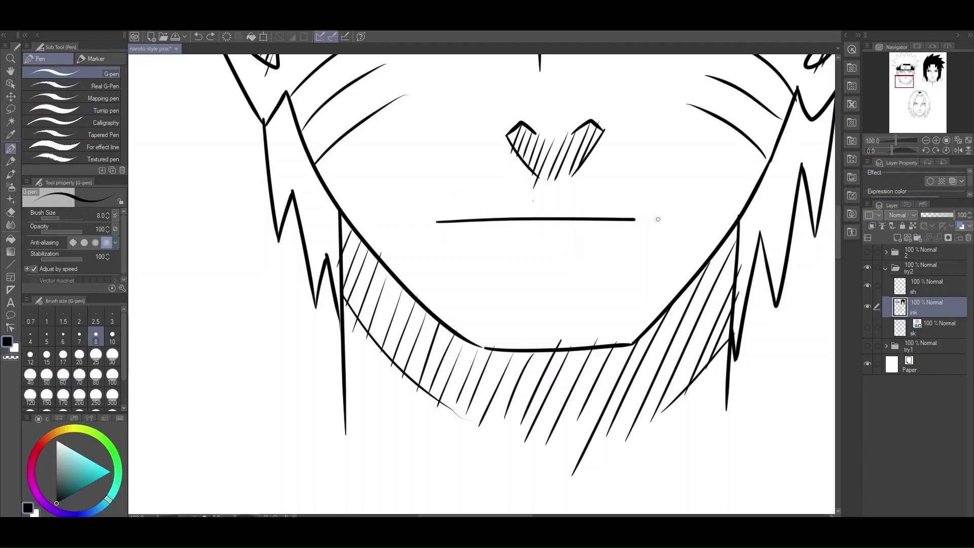
left_click_drag(634, 219, 696, 193)
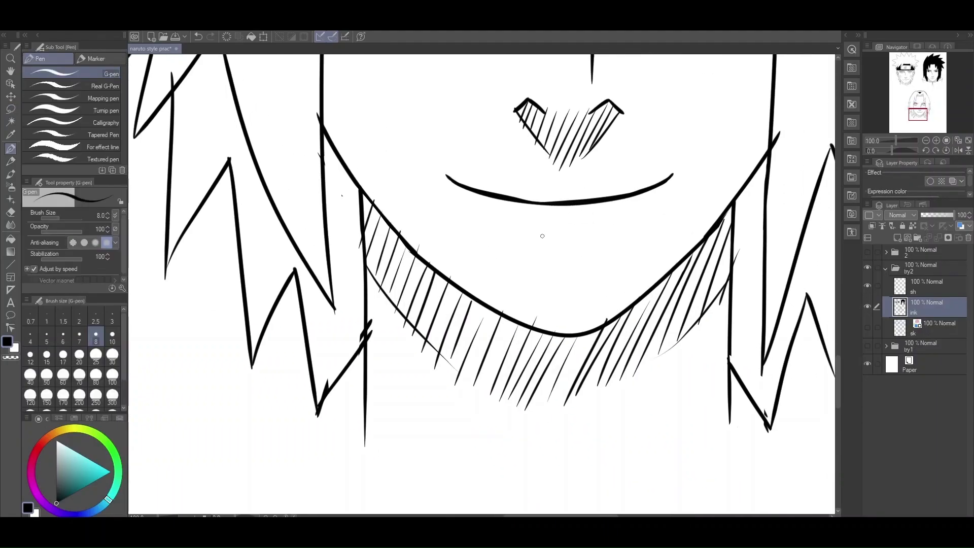
left_click_drag(537, 238, 611, 238)
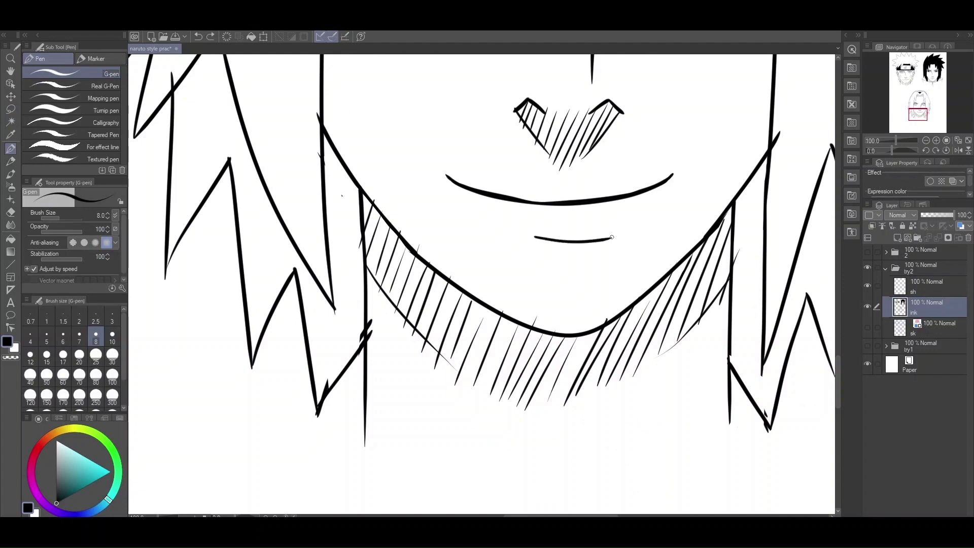